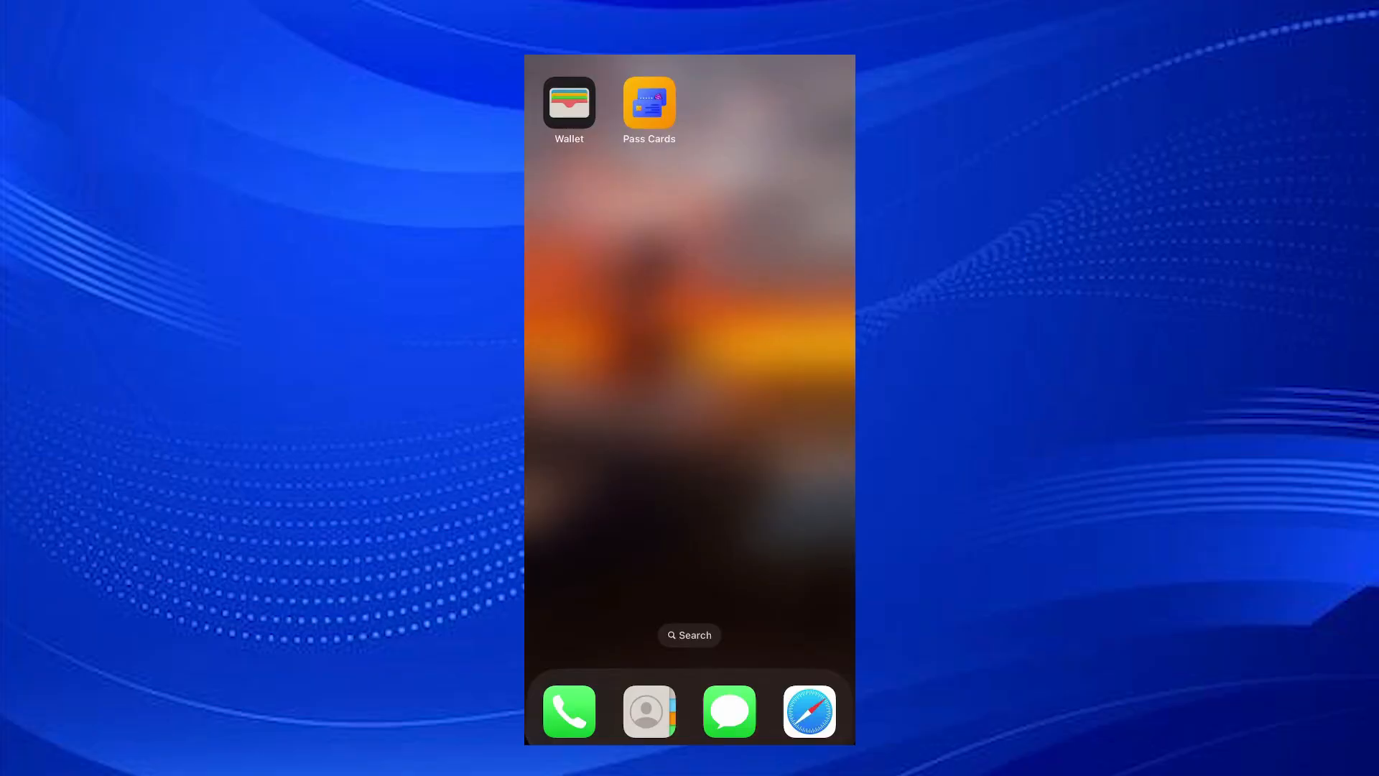
Find Card Manager: Digital Wallet in the App Store and launch it
click(648, 103)
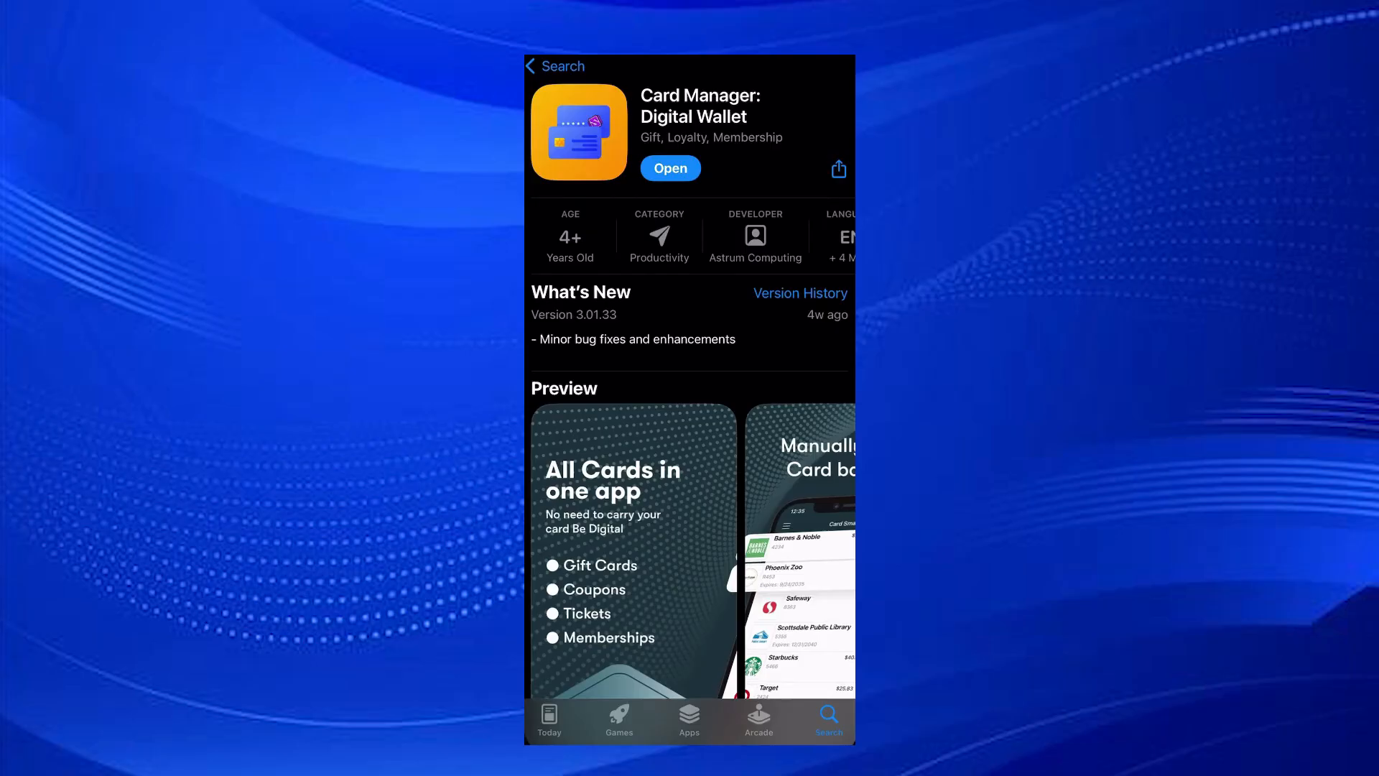
click(670, 168)
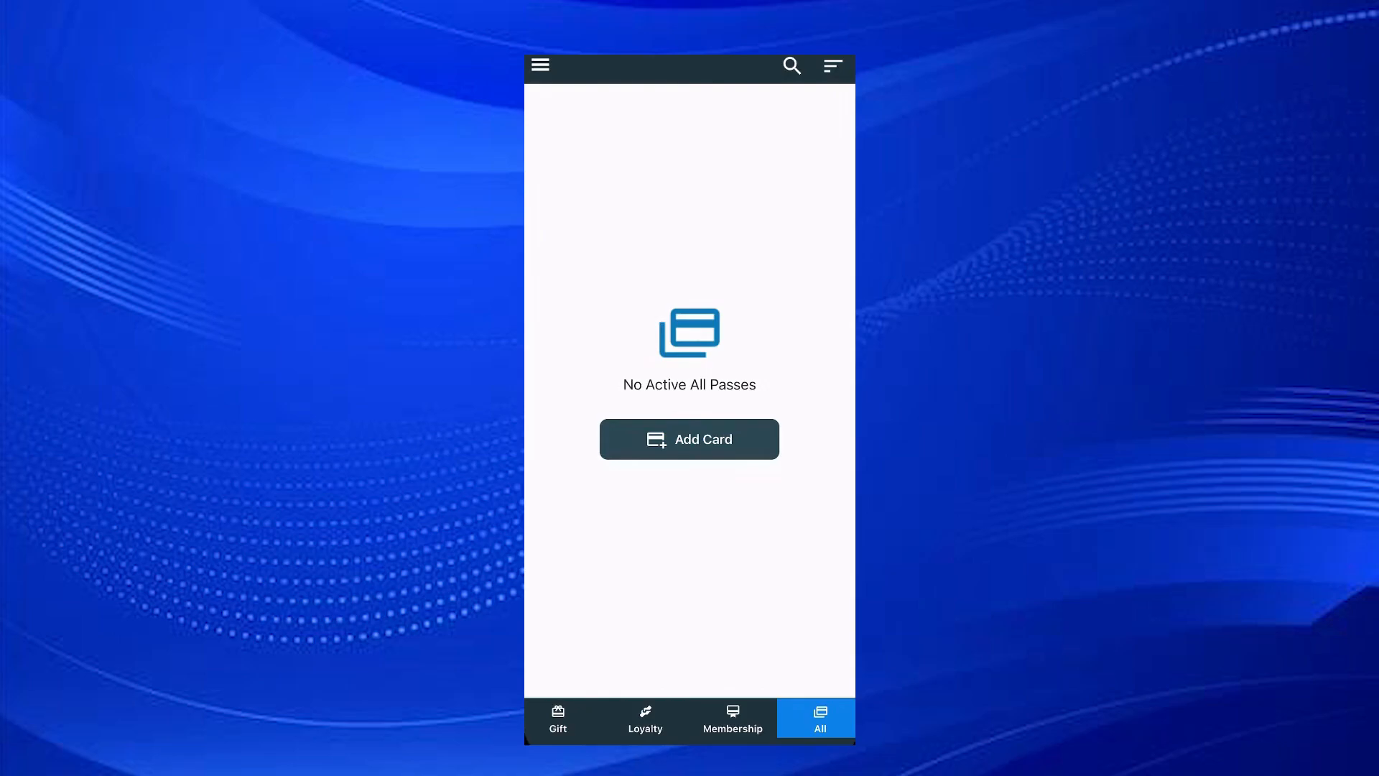
Add a card from the empty All tab and pick a pass type
click(689, 438)
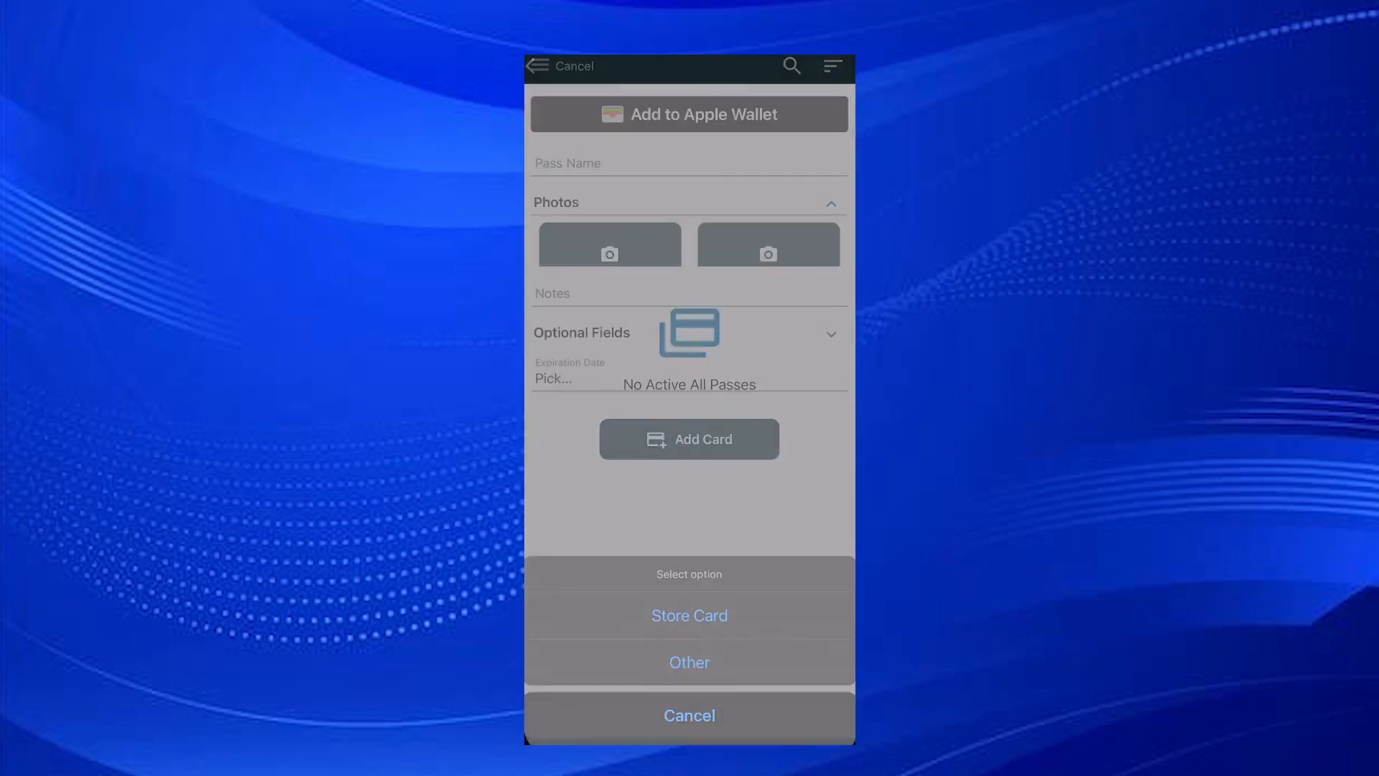
click(689, 715)
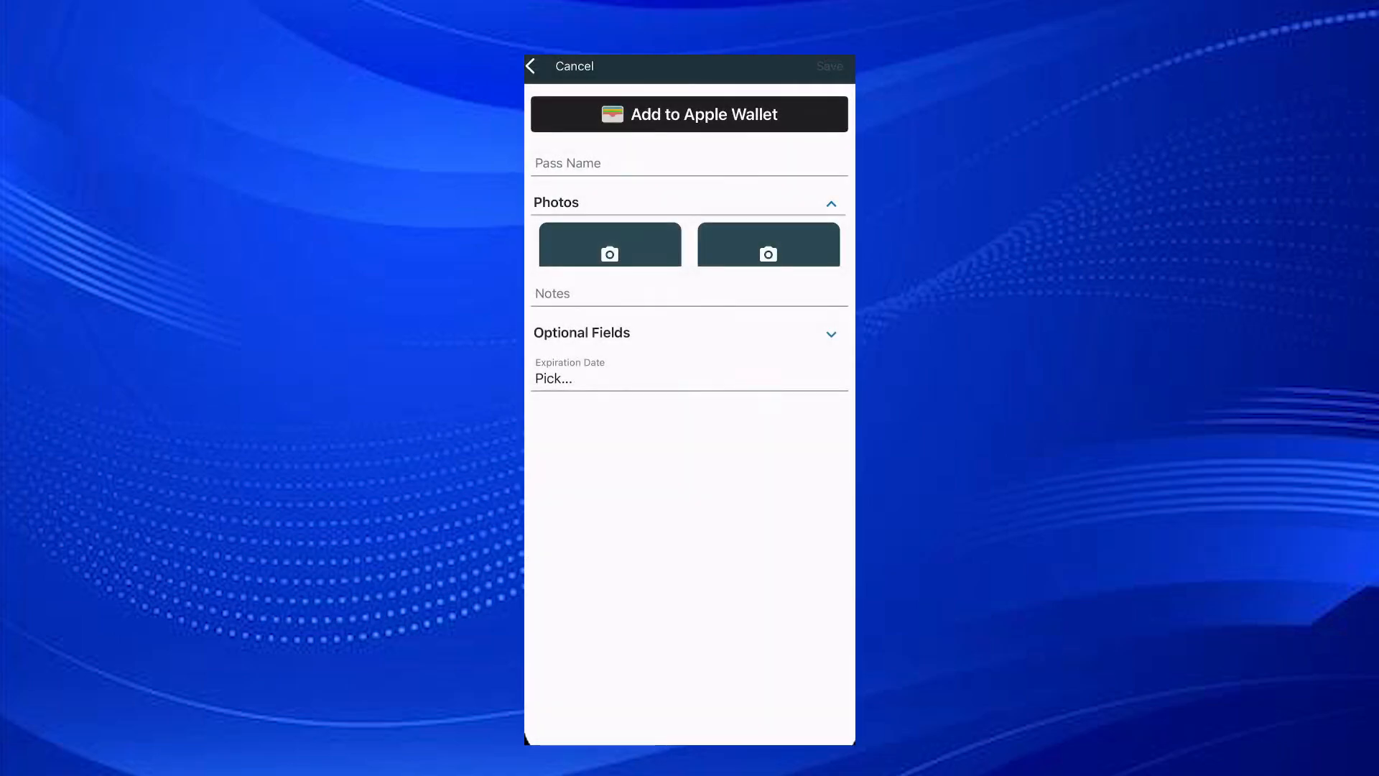